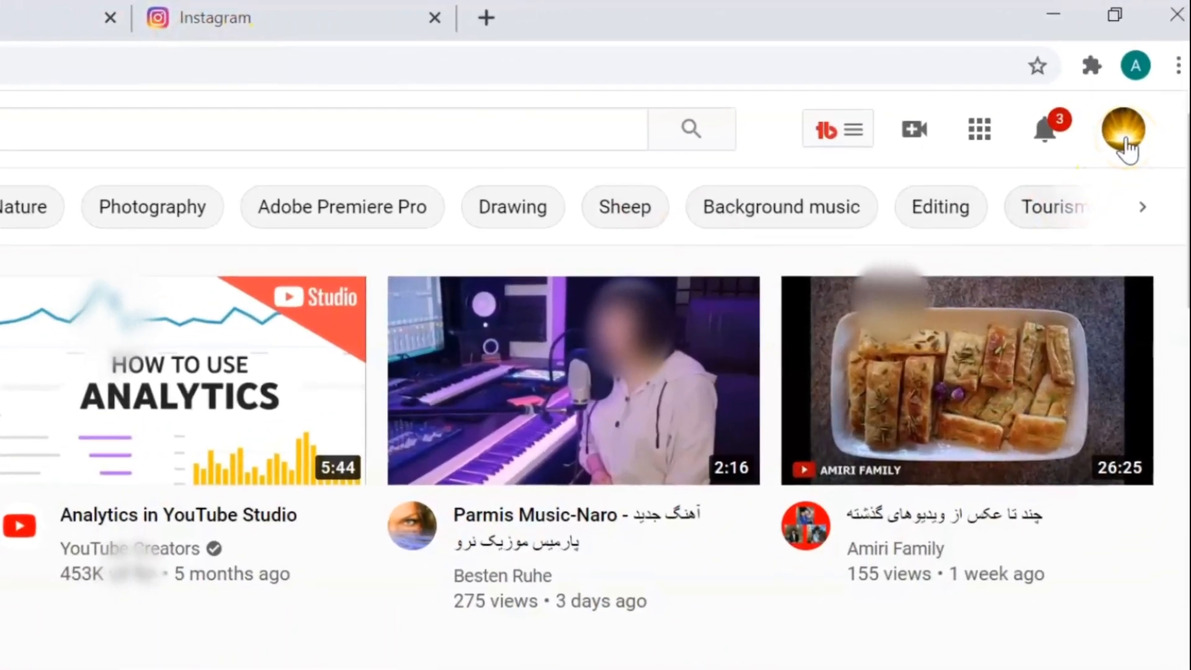
# Step: Go to the MAFTI channel page via 'Your channel' in the account menu
pyautogui.click(1123, 129)
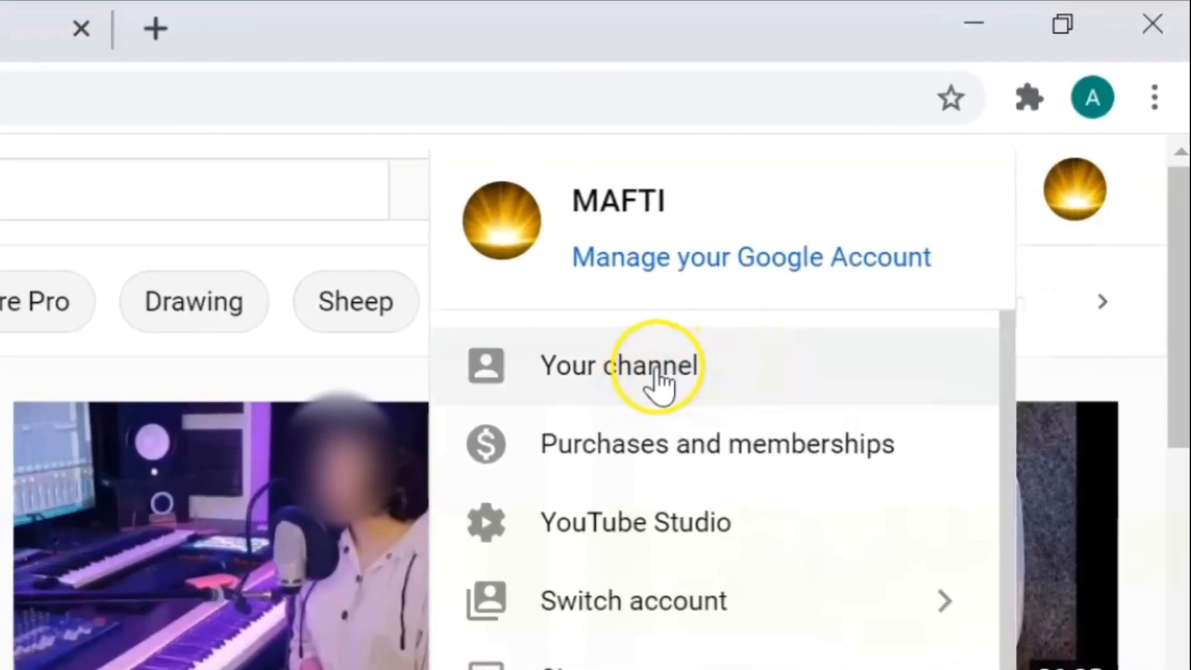
pyautogui.click(620, 365)
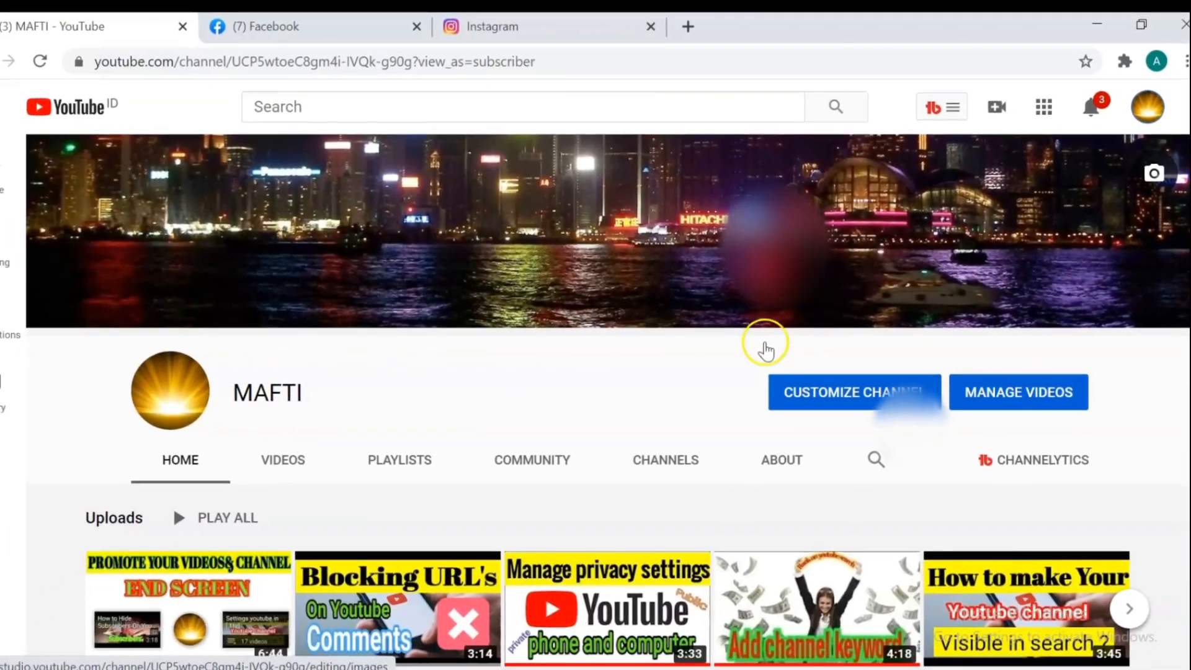
# Step: Enter channel customization and switch to the Basic info section with the Links area
pyautogui.click(853, 392)
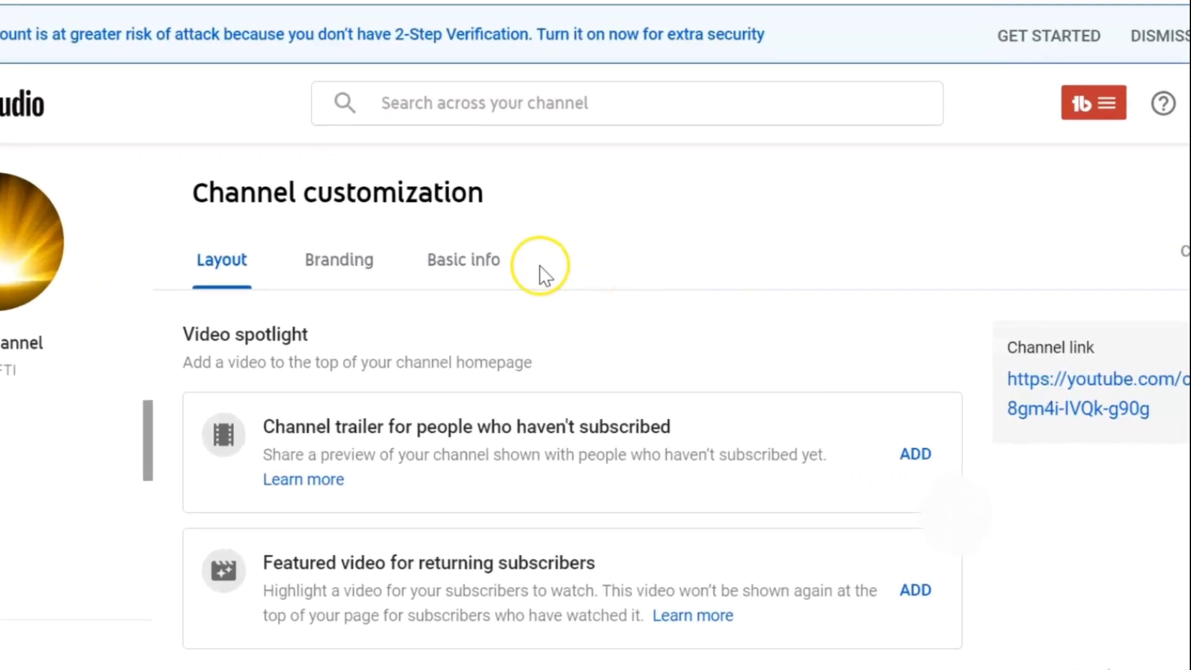
pyautogui.click(463, 260)
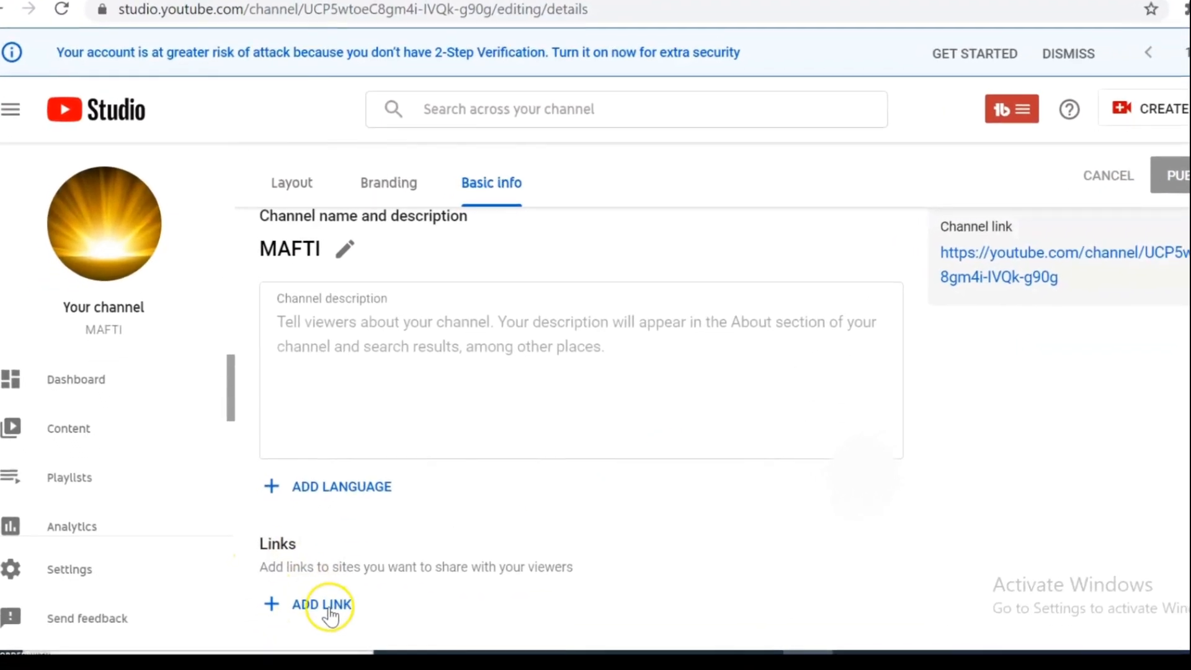
pyautogui.click(320, 604)
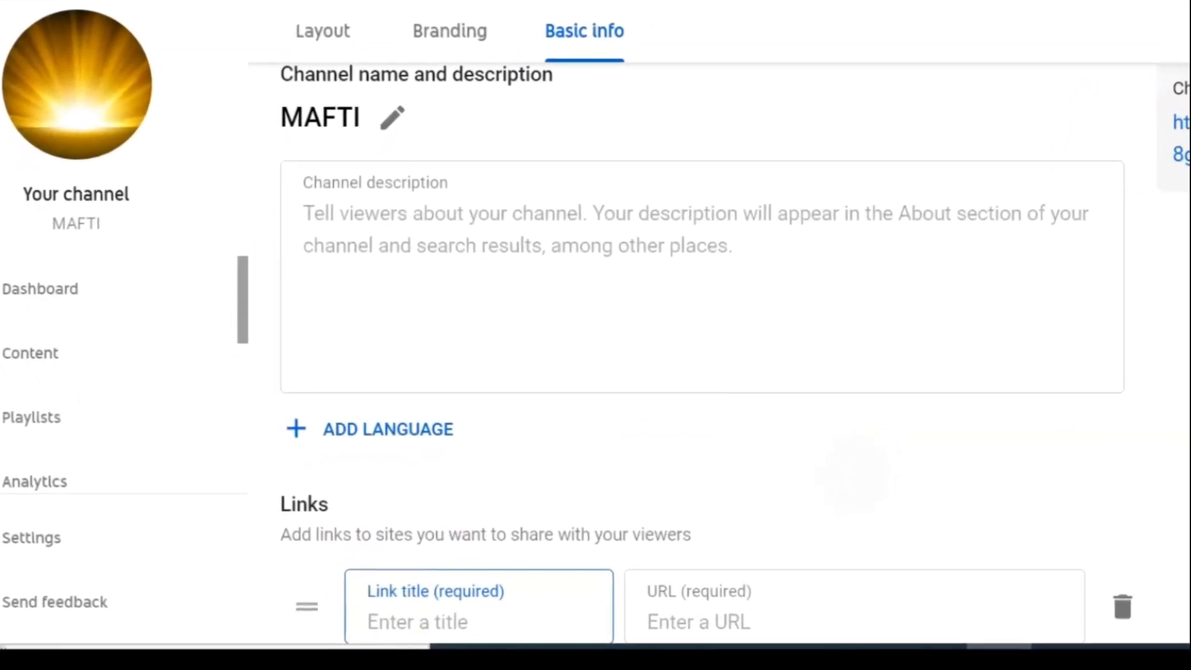
pyautogui.scroll(-3)
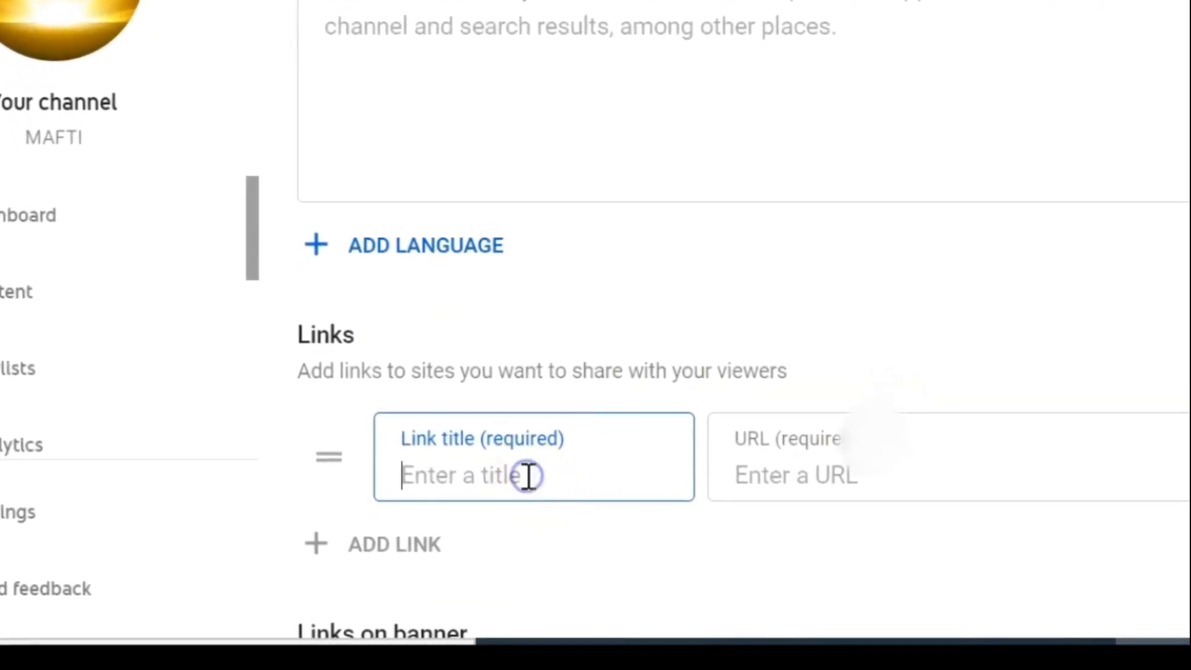
pyautogui.write('face')
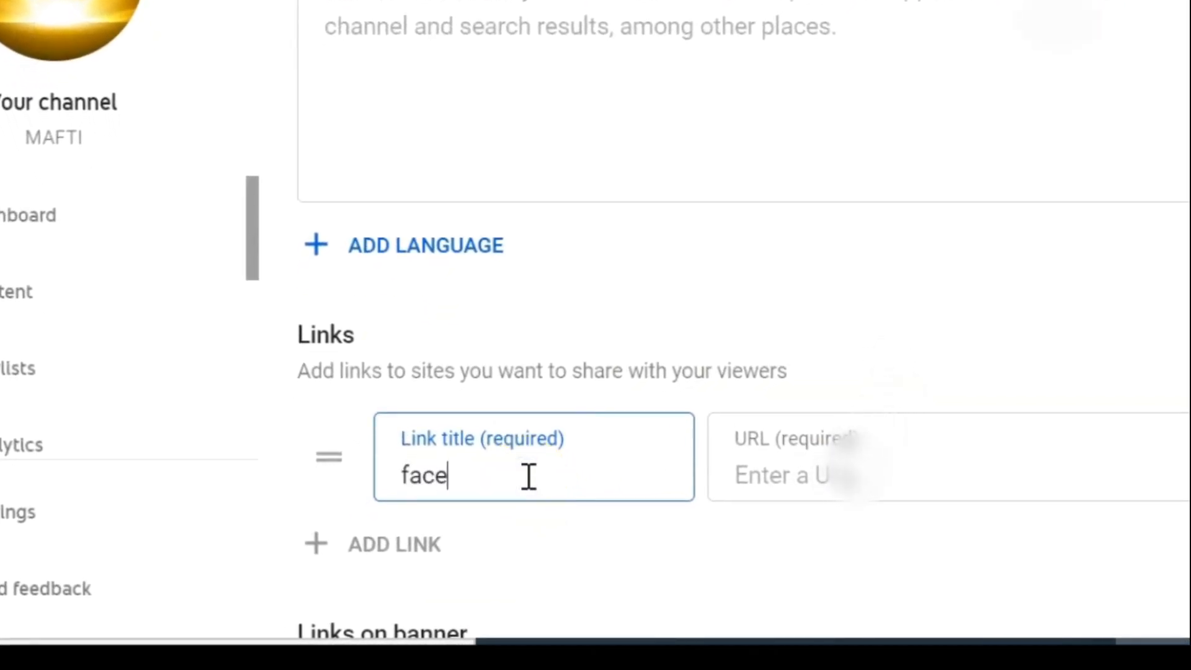
pyautogui.write('book')
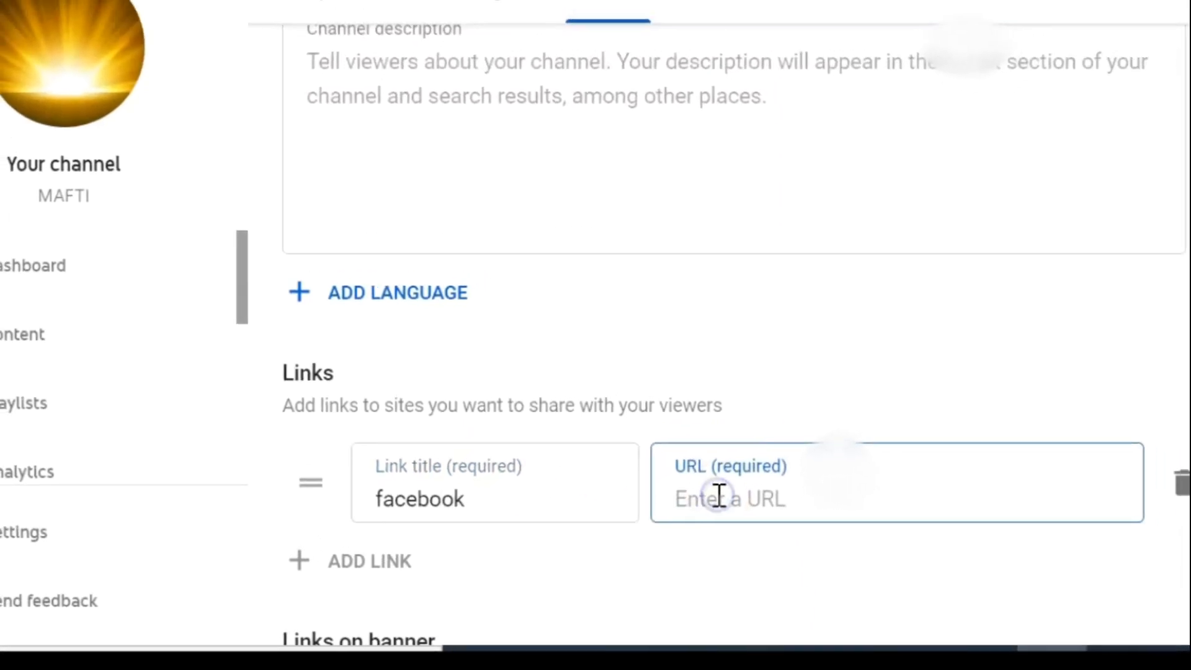
pyautogui.click(509, 15)
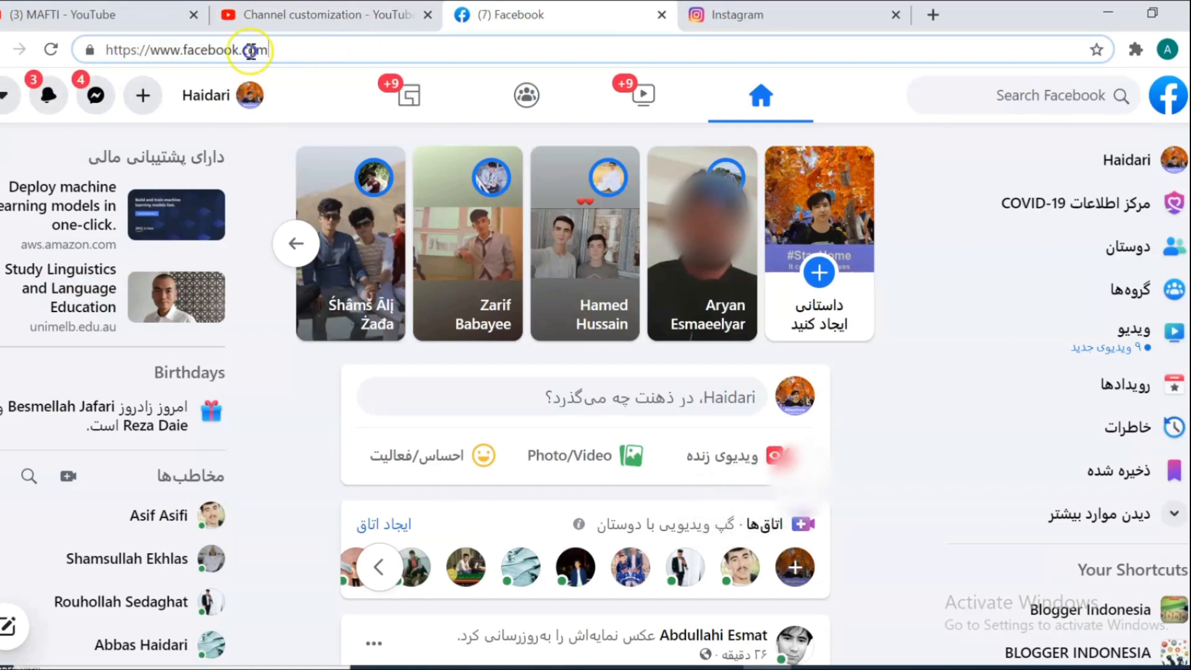
pyautogui.click(189, 49)
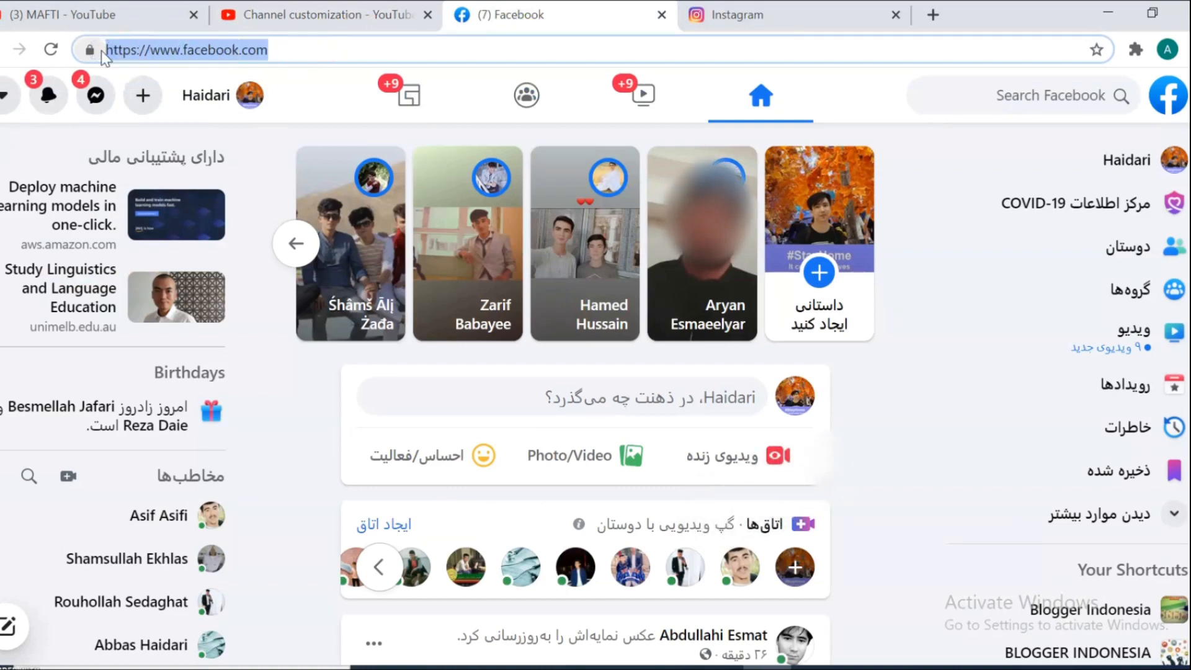
pyautogui.click(319, 14)
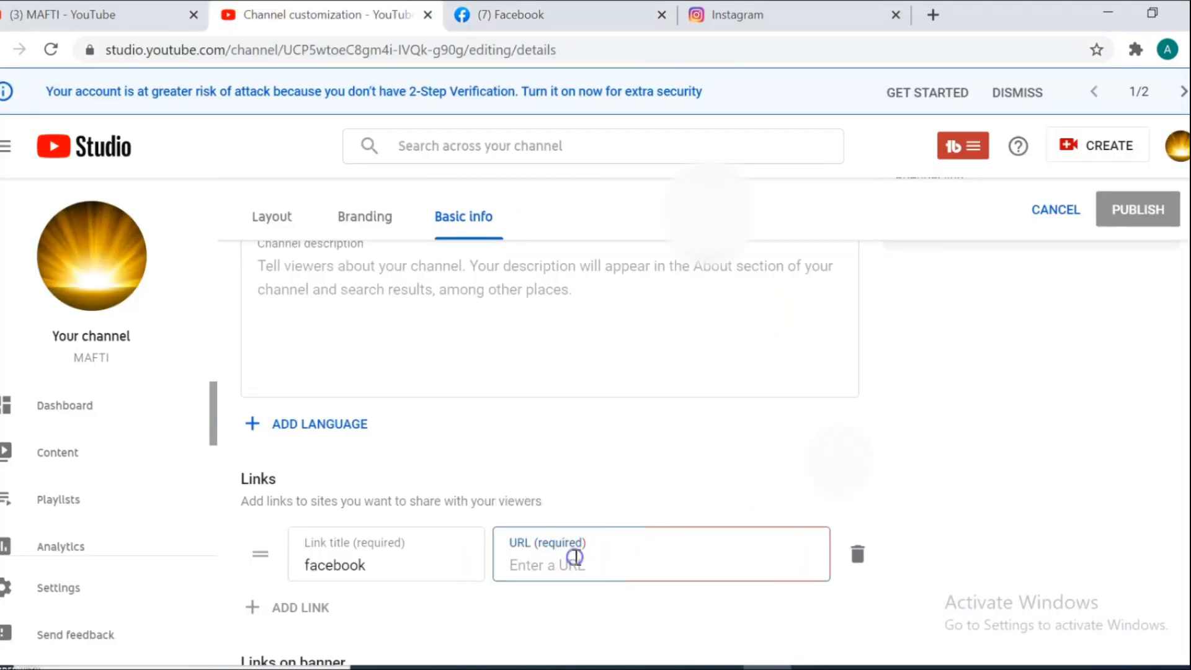
pyautogui.write('https://www.facebook.com/')
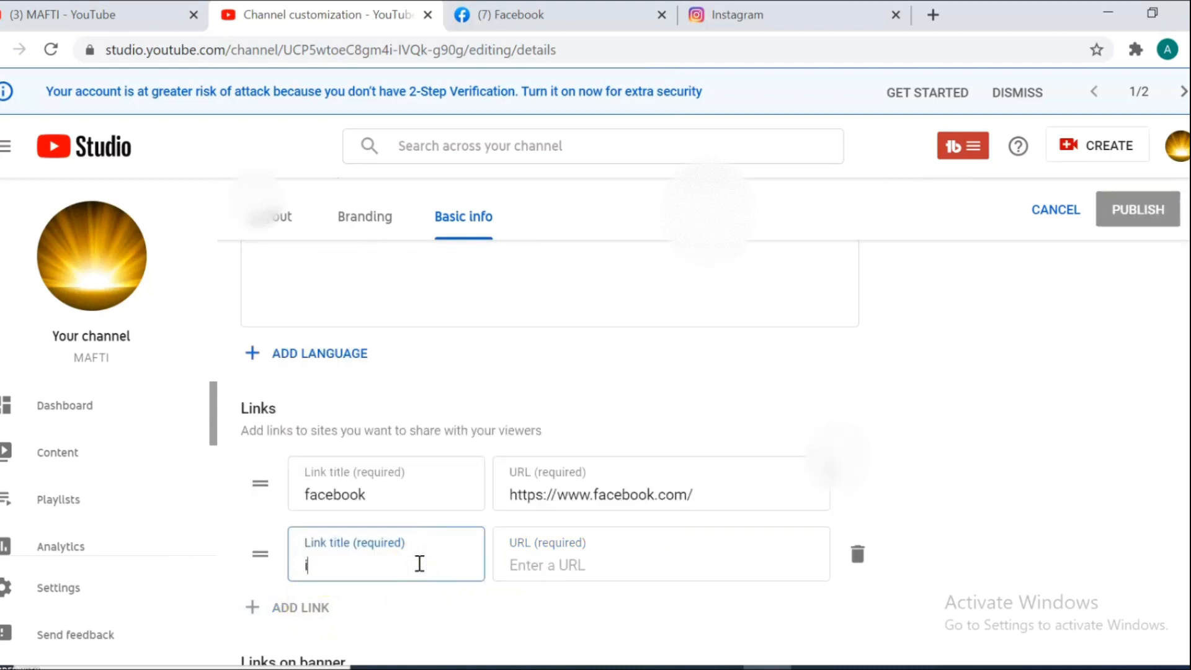
pyautogui.write('insta')
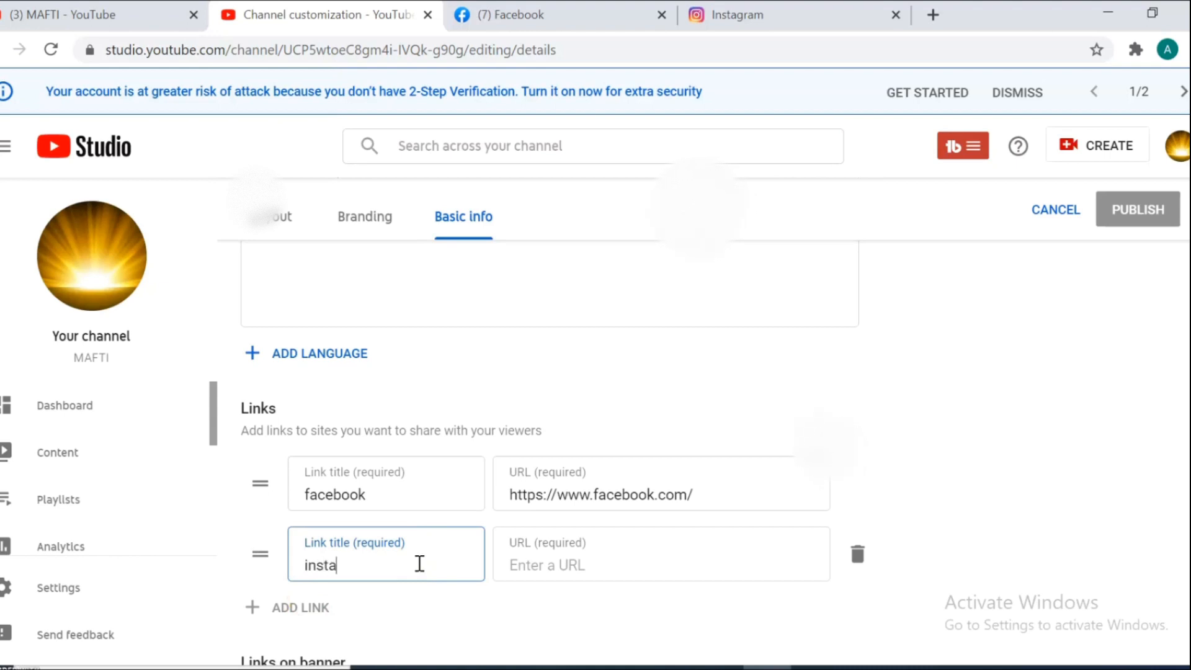
pyautogui.write('gram')
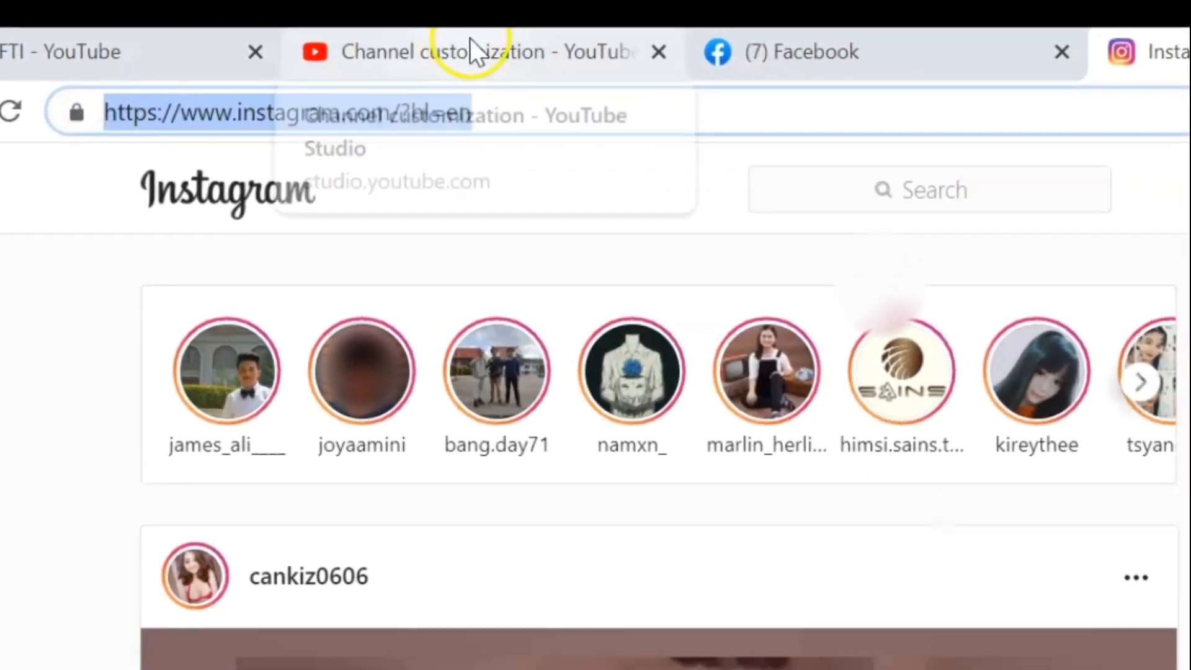
pyautogui.click(479, 53)
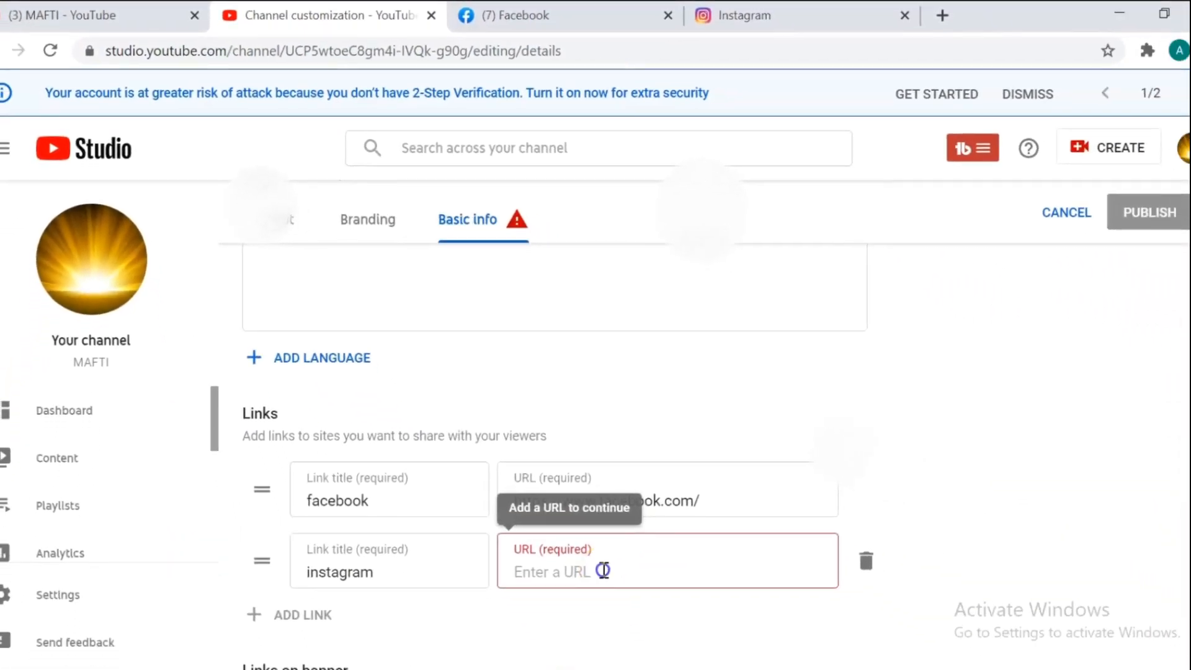
pyautogui.write('https://www.instagram.com/?hl=en')
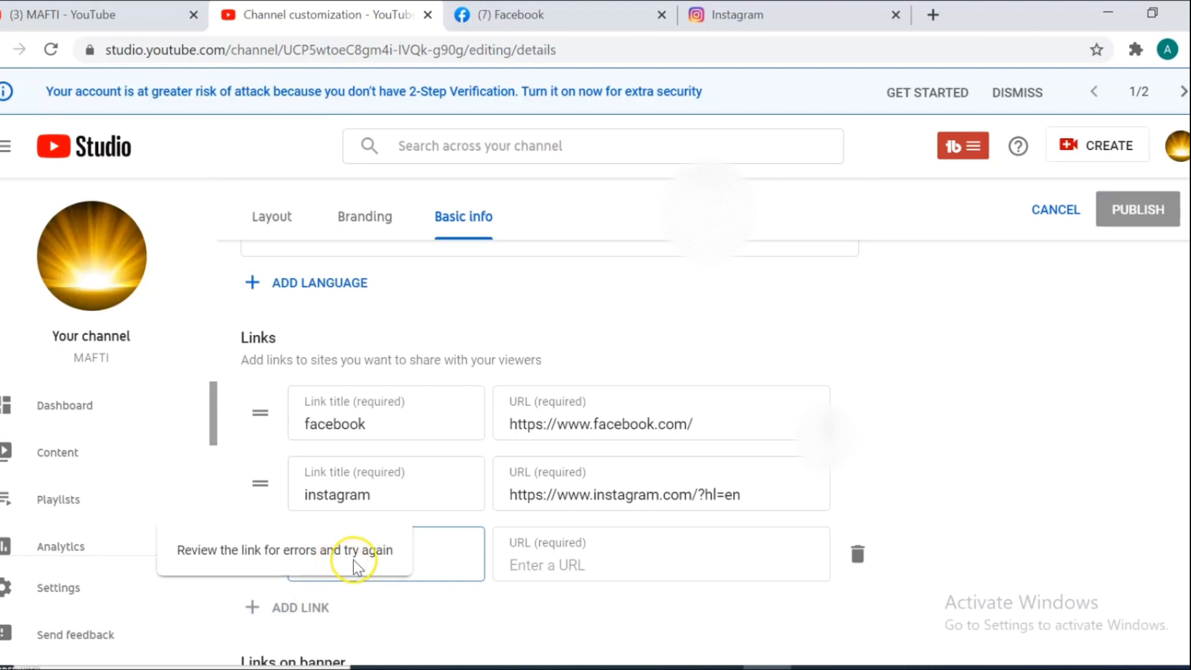
# Step: Add a third link titled 'youtube' pointing to the MAFTI channel's own studio.youtube.com address
pyautogui.click(373, 554)
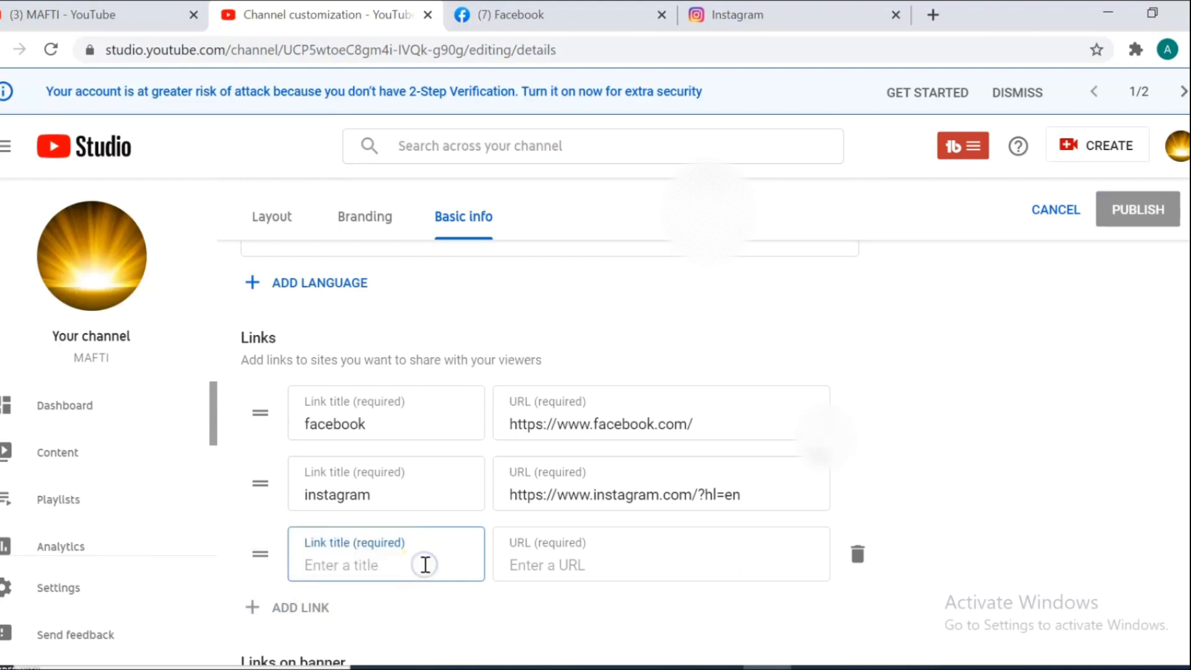
pyautogui.write('youtube')
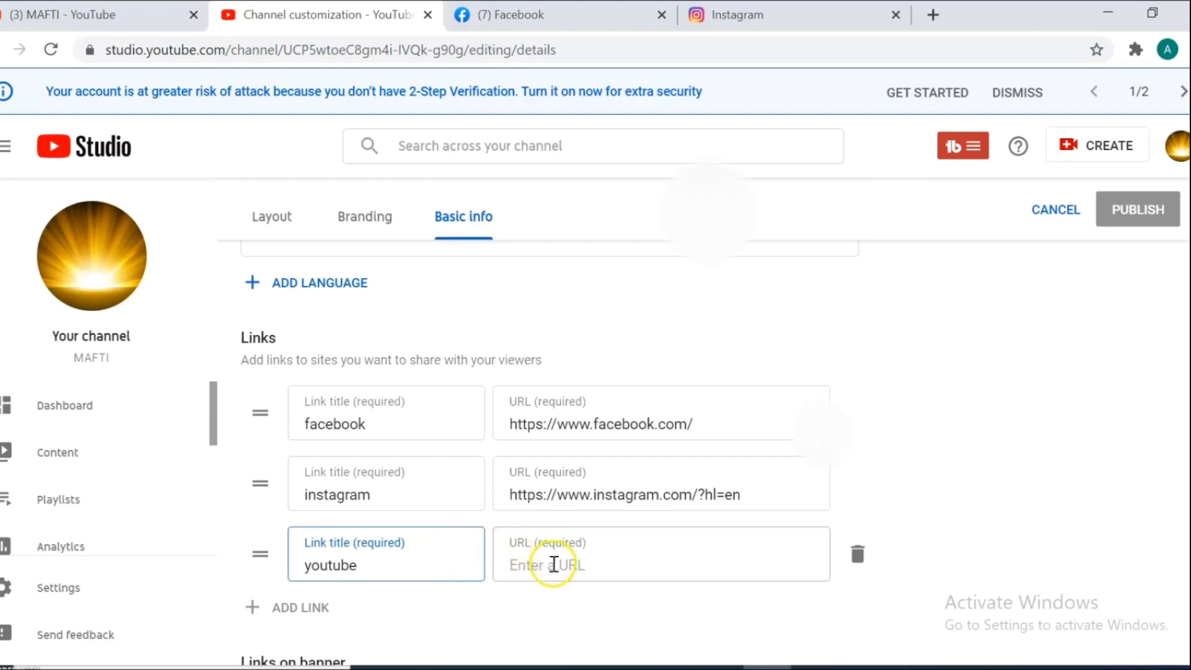
pyautogui.click(661, 566)
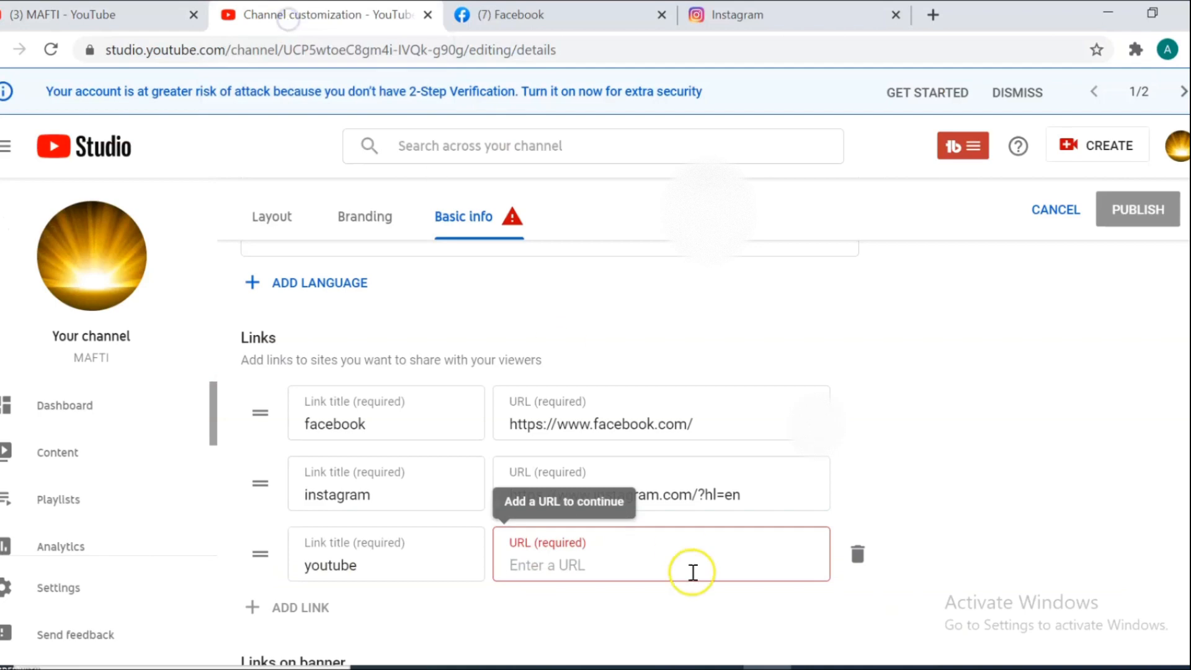
pyautogui.click(661, 553)
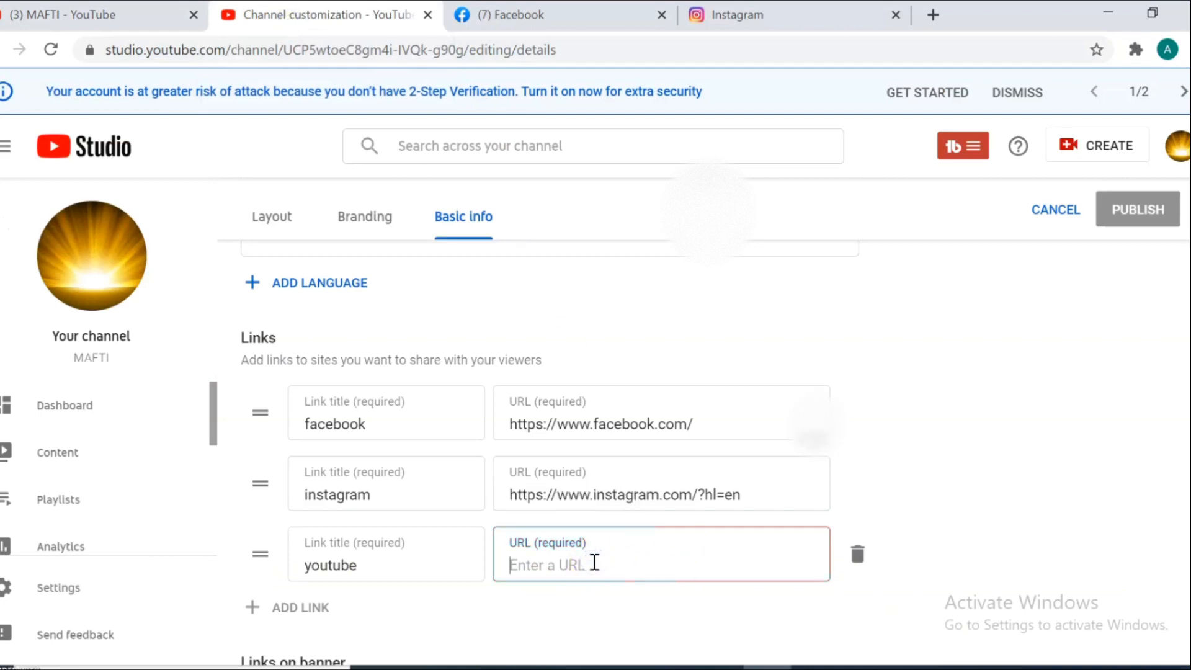
pyautogui.write('https://studio.youtube.com/channel/UCP5wtoeC8gm4i-IVQk-g90g?view_as=subscriber')
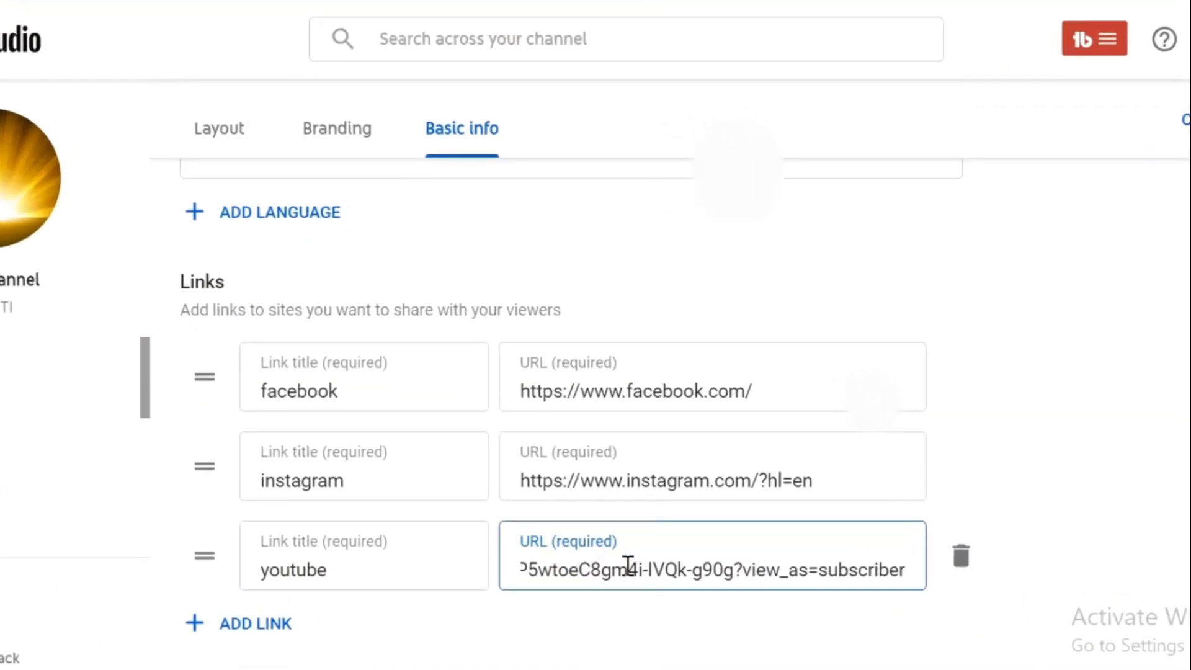
pyautogui.scroll(-3)
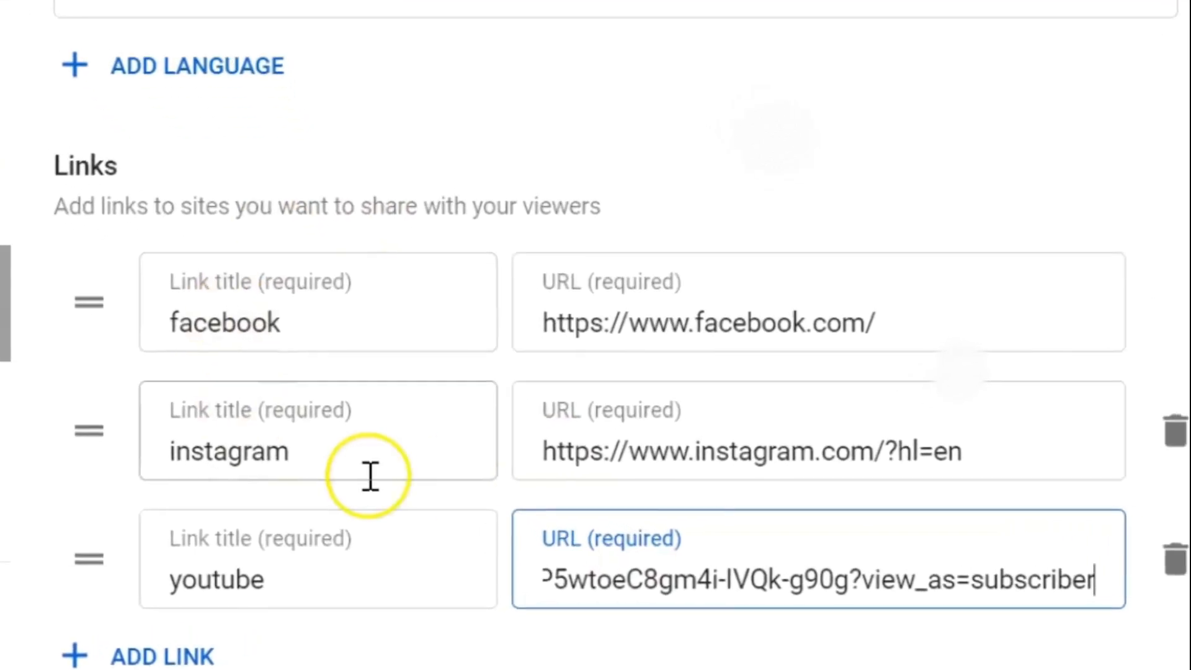
pyautogui.scroll(-3)
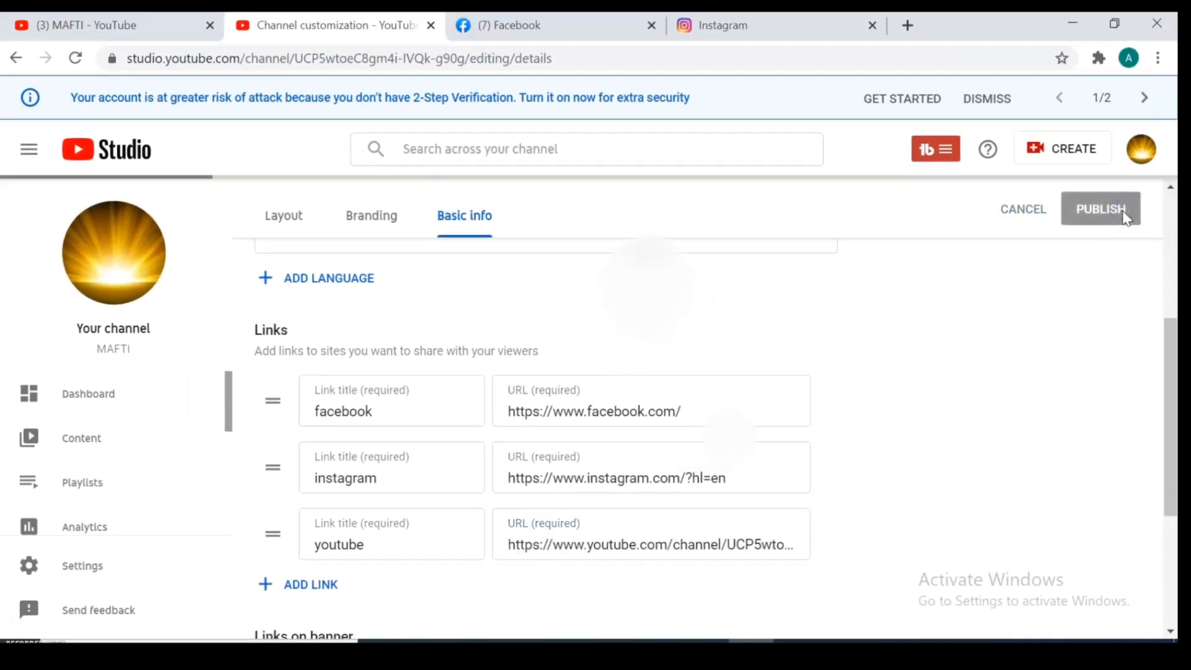
# Step: Publish the updated channel links from YouTube Studio
pyautogui.click(1101, 209)
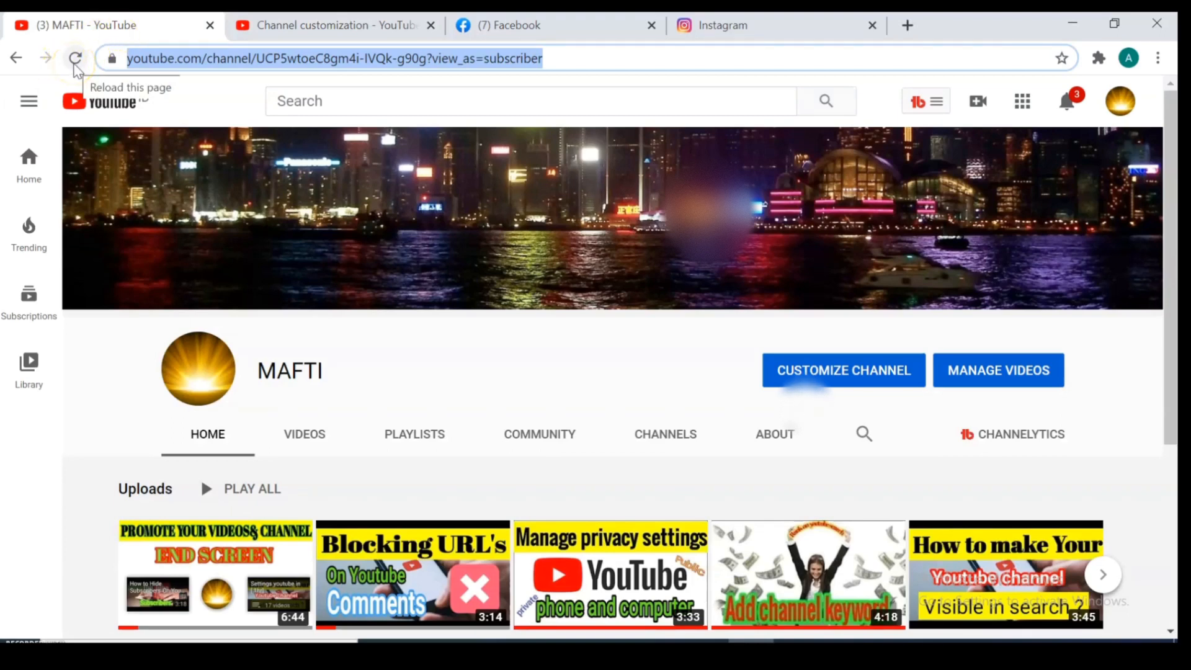
# Step: Reload the channel page, test the banner's instagram and facebook icons, then close the Facebook tab
pyautogui.click(76, 59)
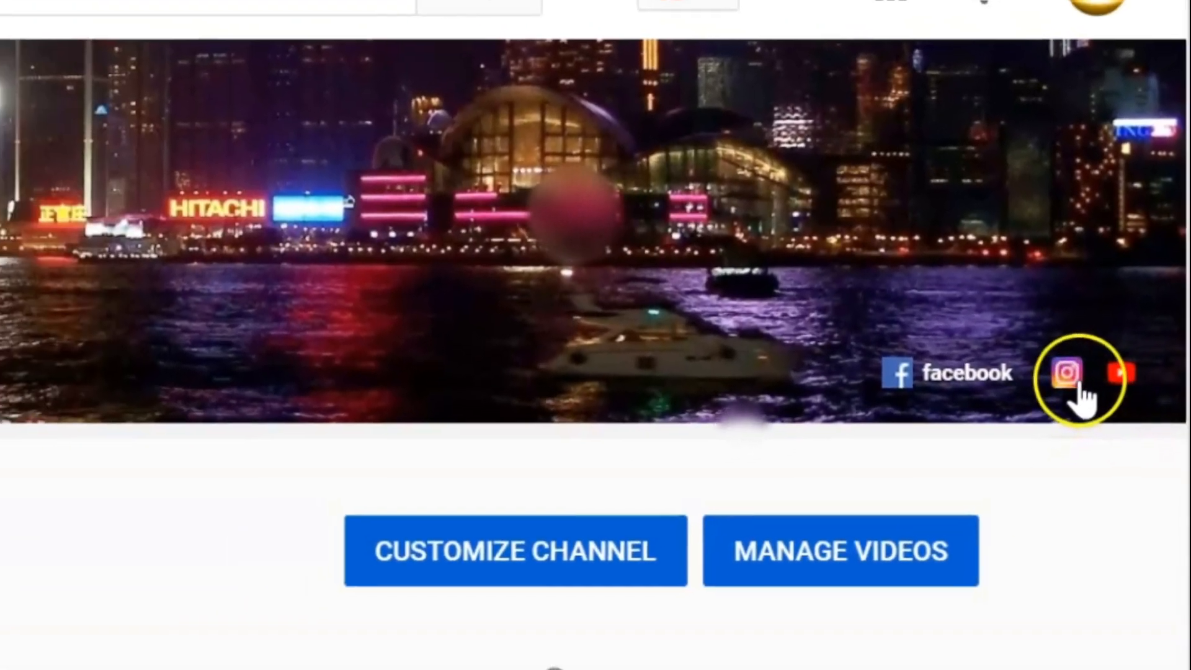
pyautogui.click(1071, 373)
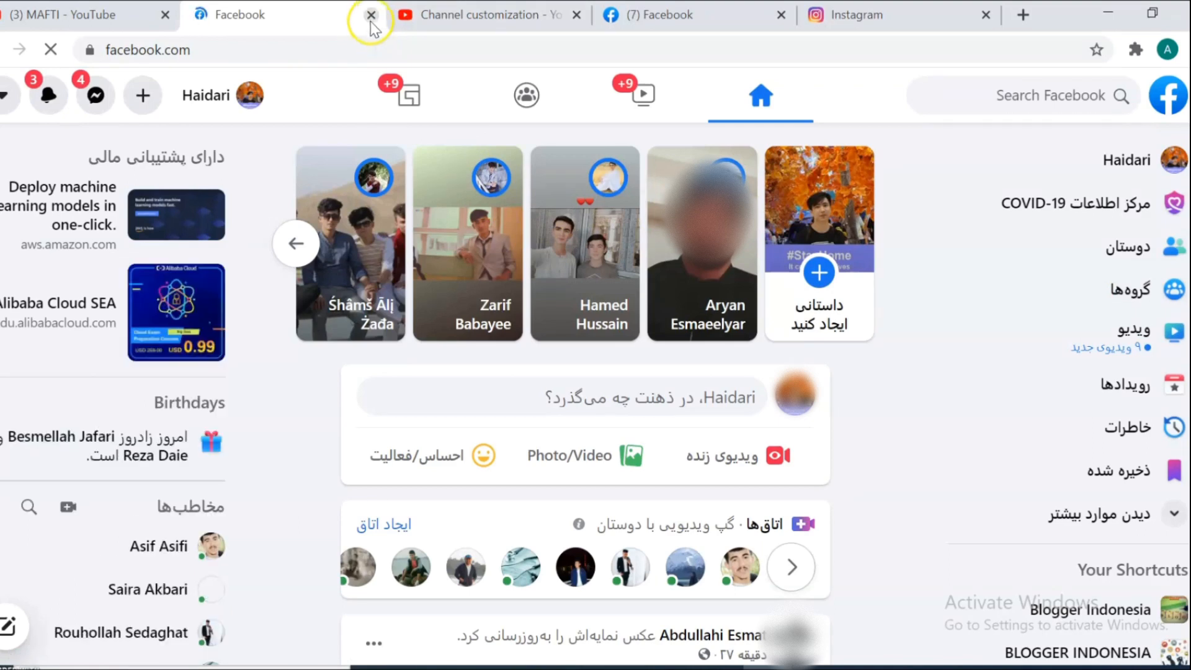
pyautogui.click(371, 15)
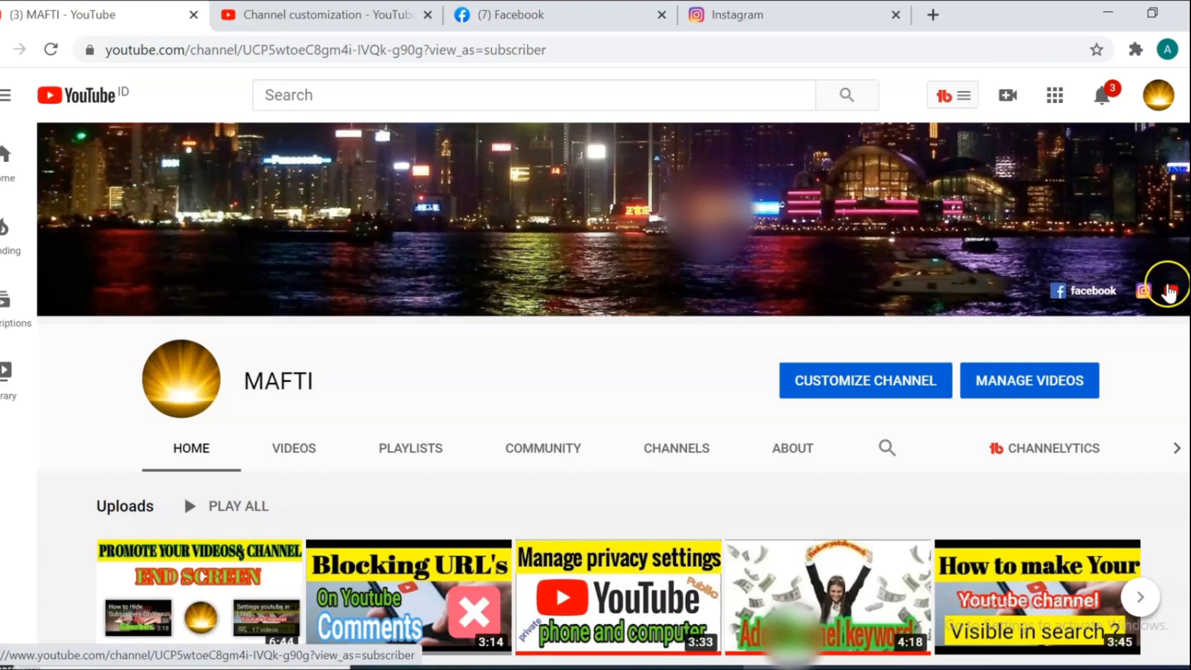
# Step: Follow the banner's youtube icon back to the channel and browse the next set of uploads
pyautogui.click(1170, 291)
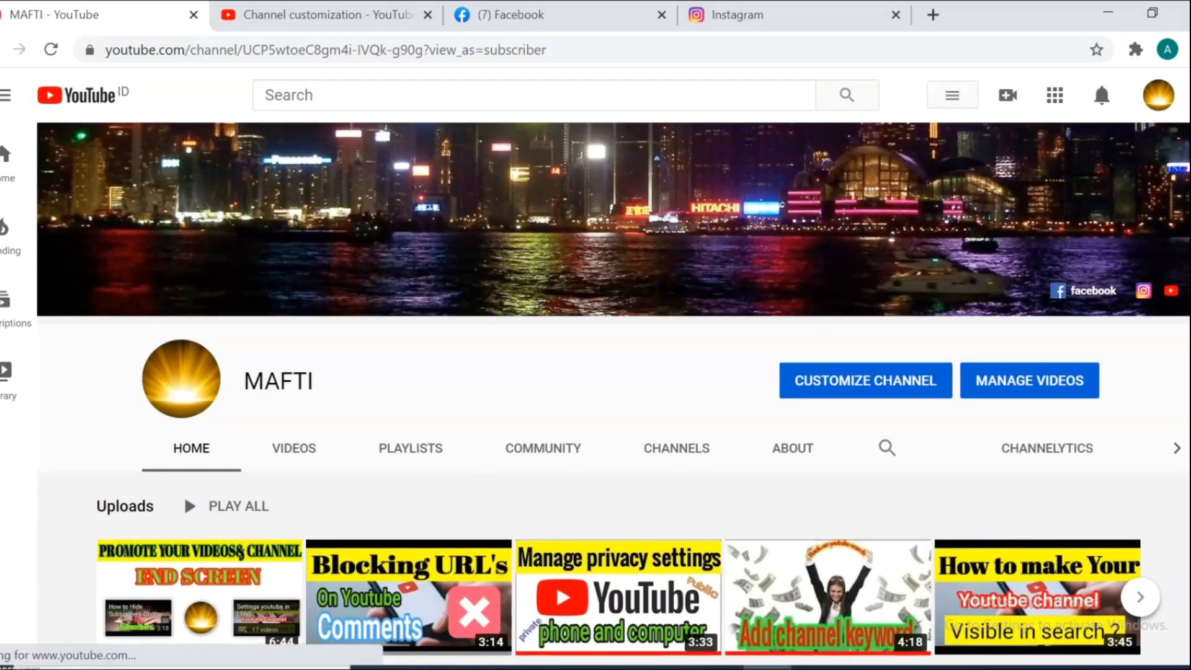
pyautogui.scroll(-3)
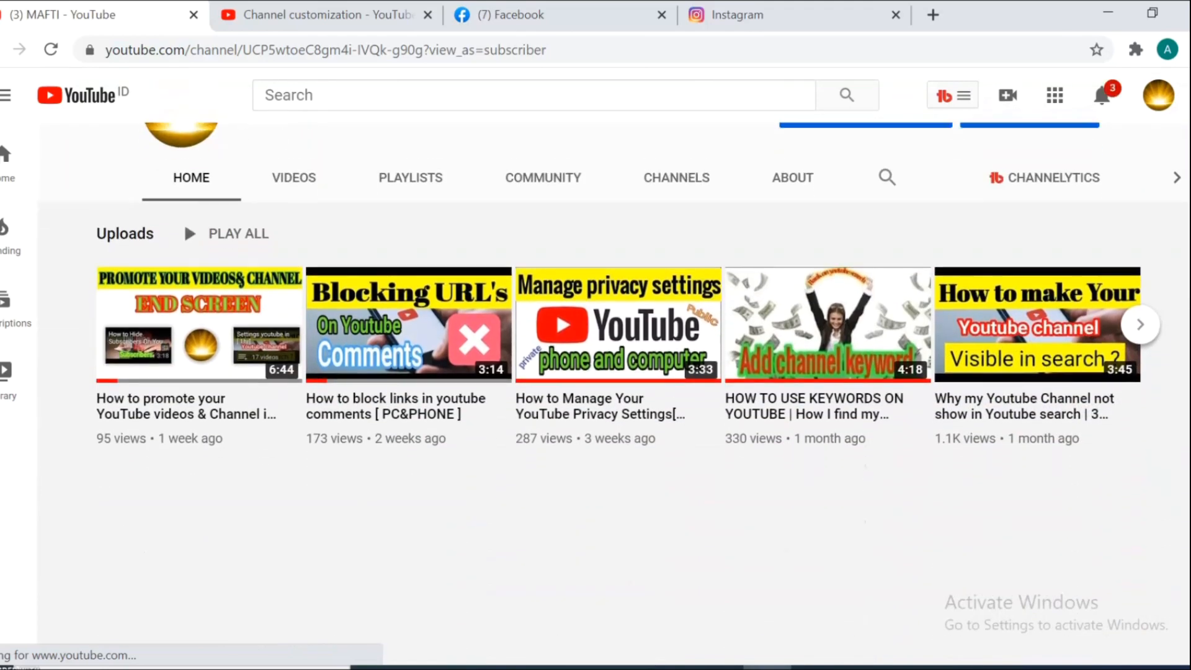
pyautogui.scroll(-3)
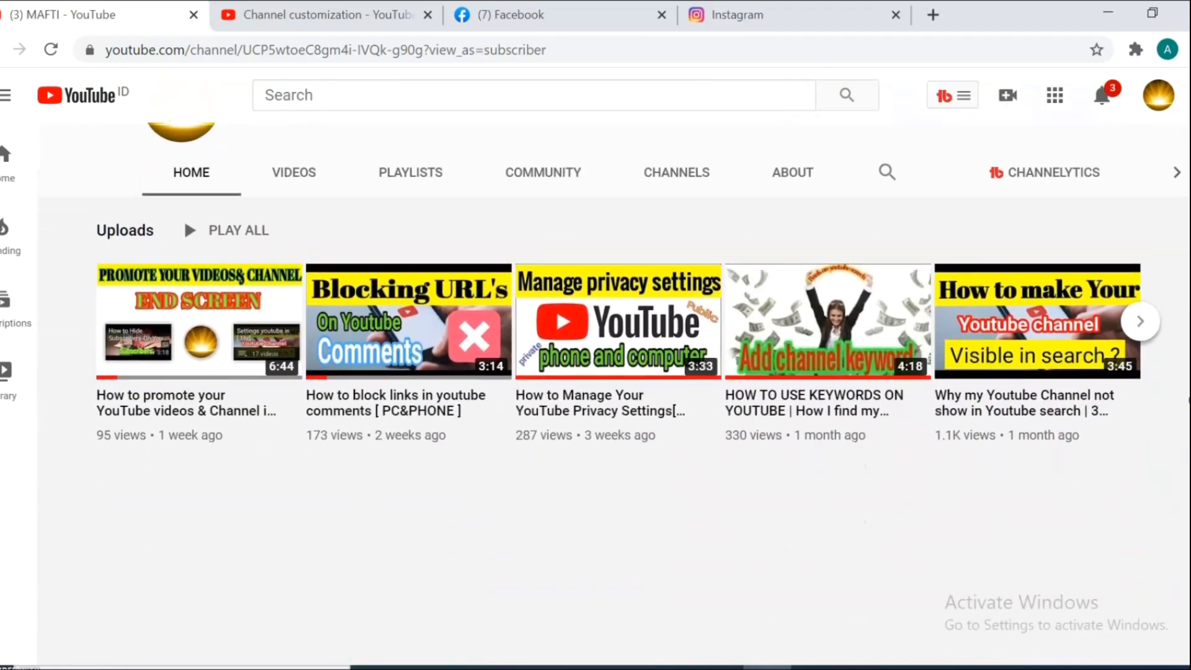
pyautogui.click(1140, 320)
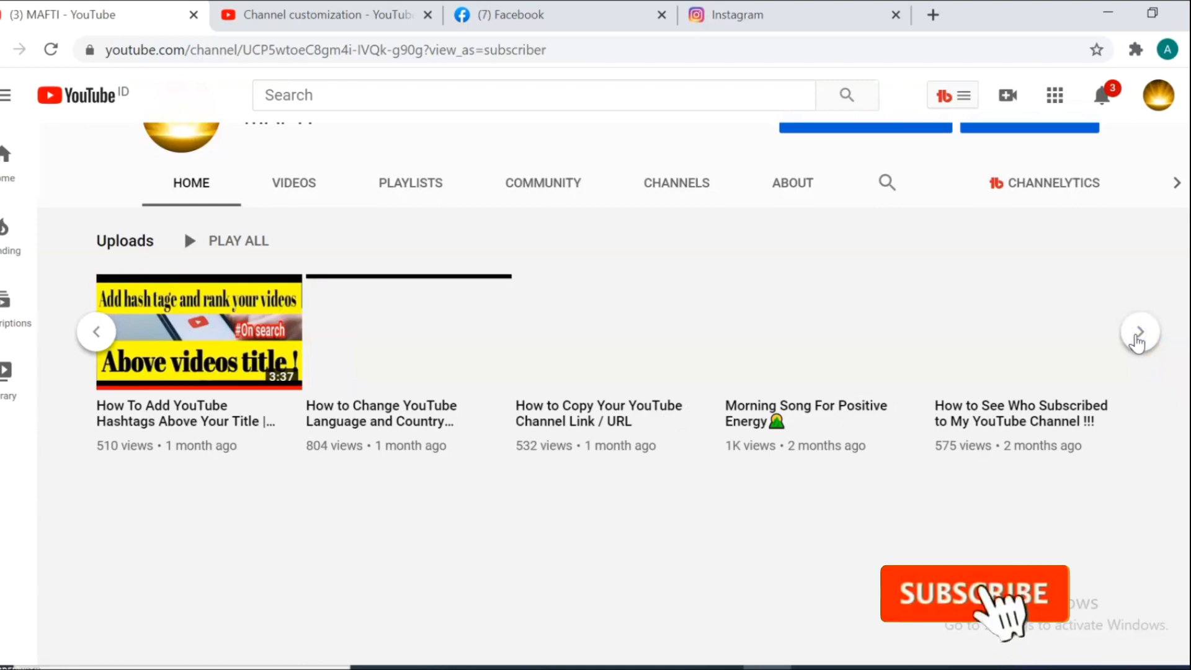
pyautogui.click(974, 594)
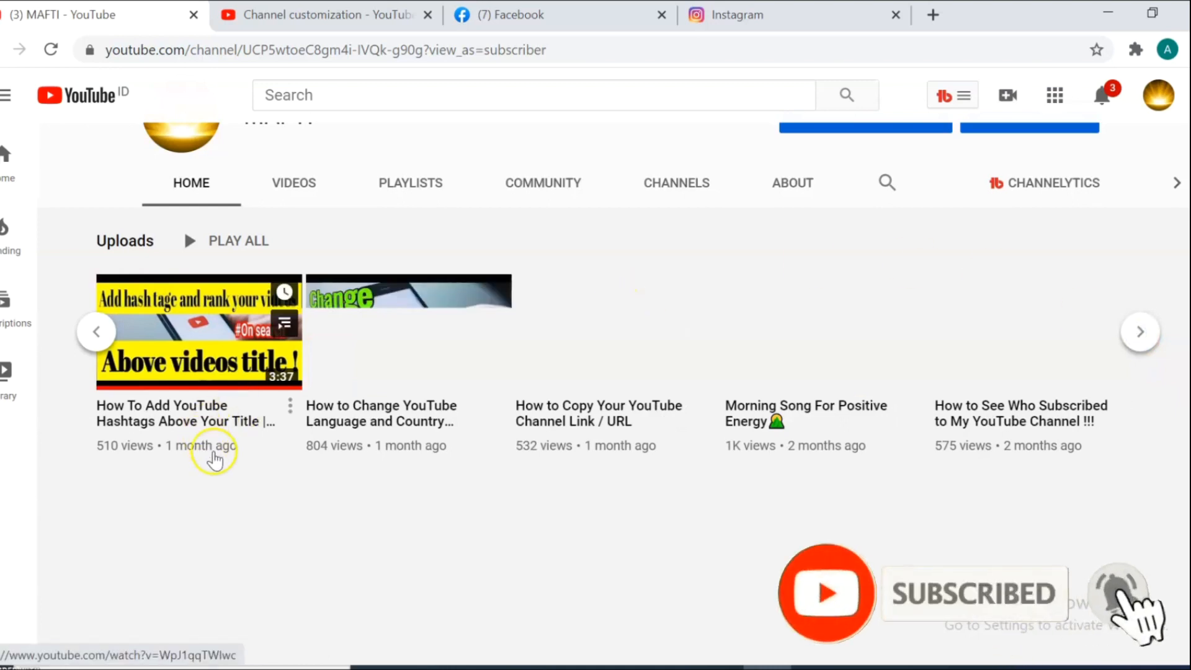